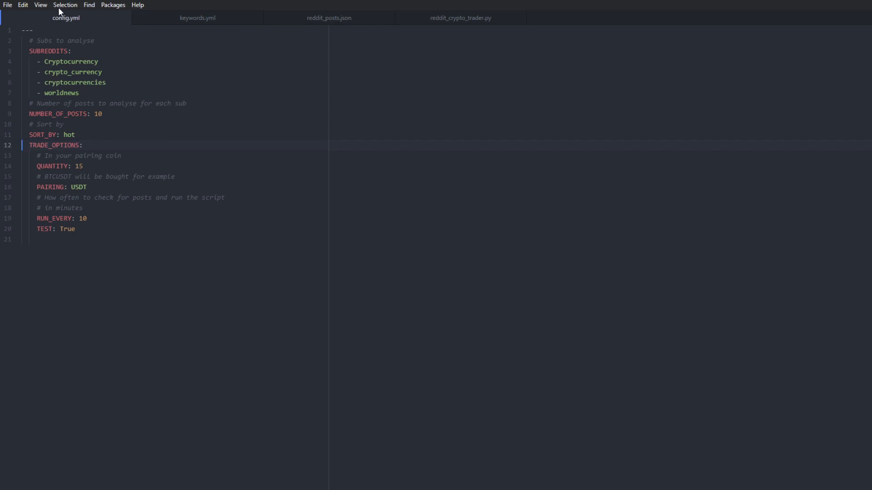
mouse_move(32, 65)
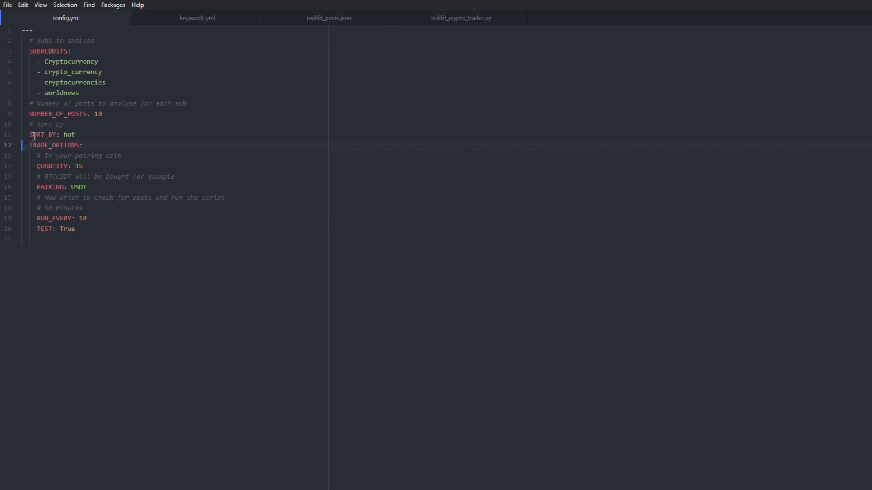
mouse_move(54, 138)
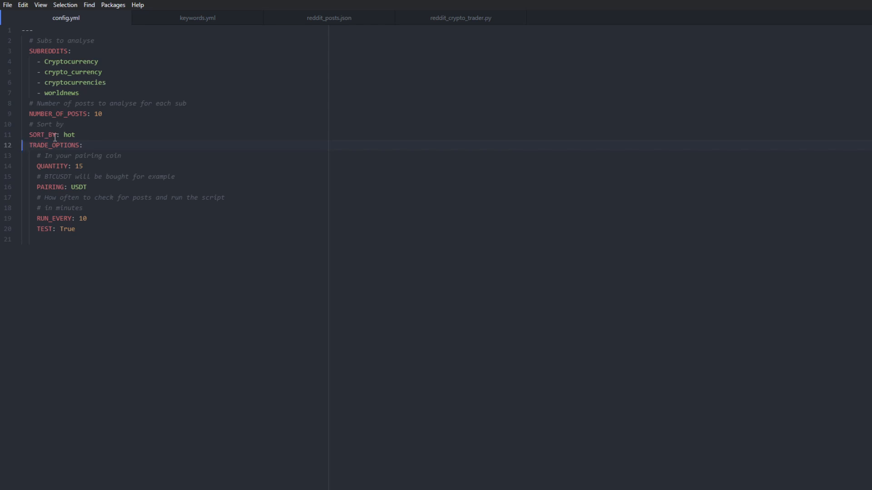
Step: Point out NUMBER_OF_POSTS, TRADE_OPTIONS, QUANTITY and PAIRING in config.yml
left_click(48, 114)
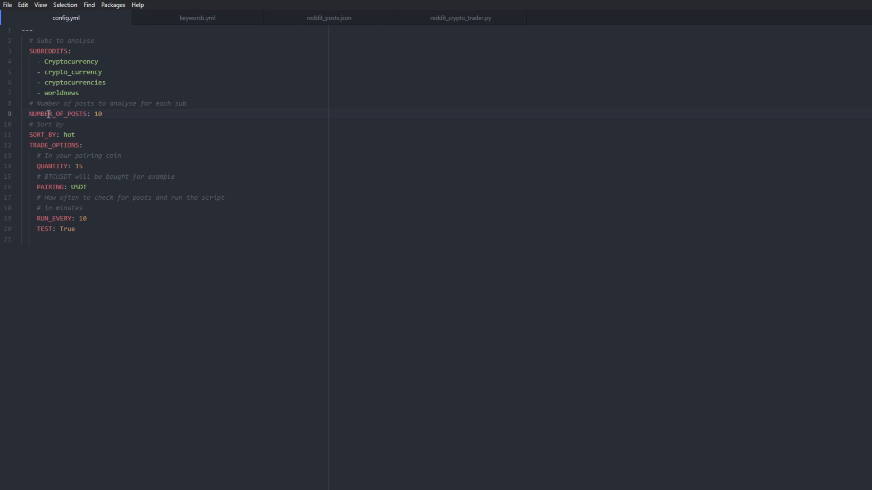
left_click(41, 134)
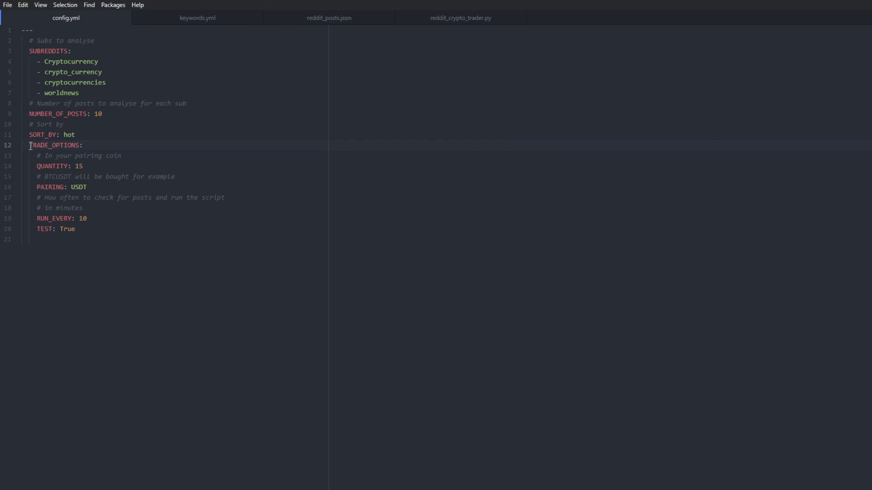
mouse_move(30, 172)
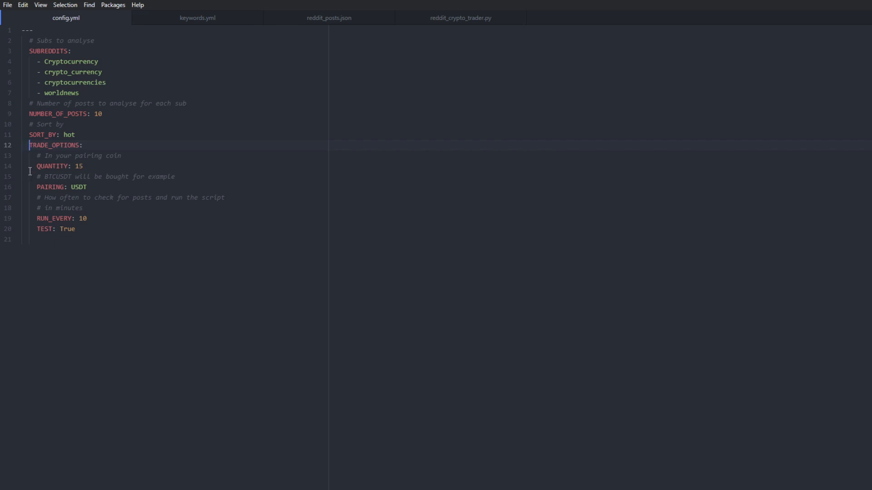
left_click(53, 165)
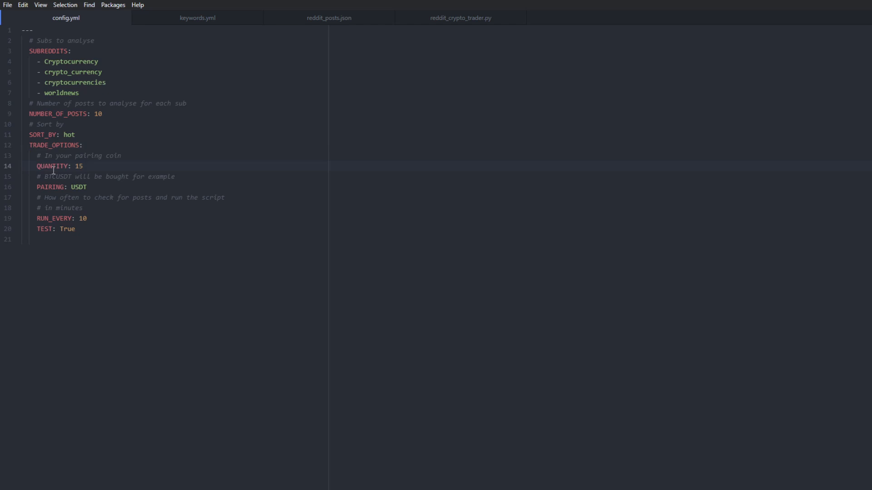
left_click(68, 186)
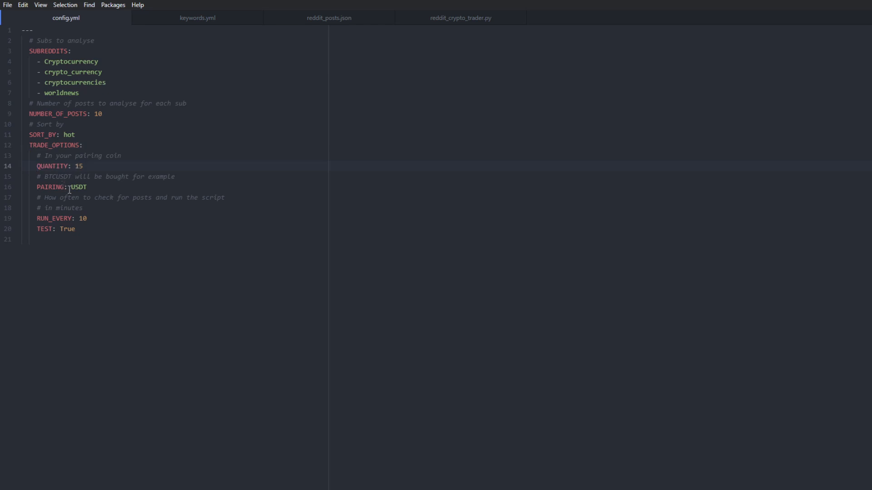
left_click(69, 187)
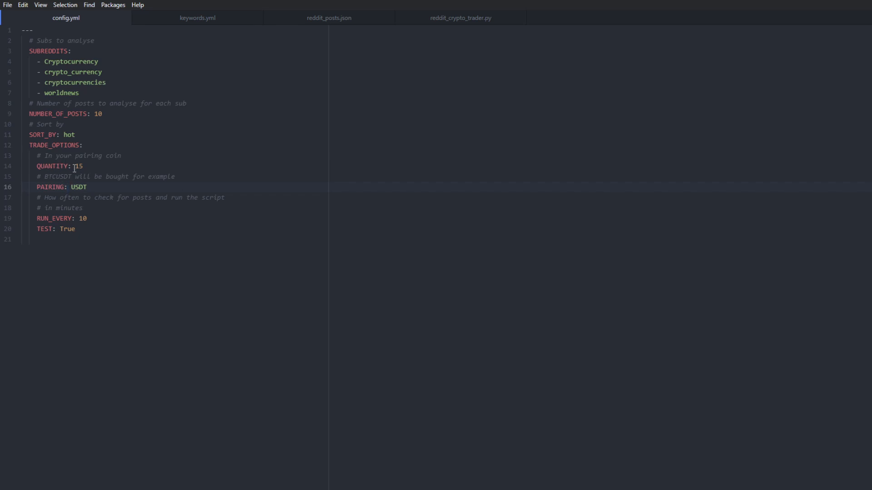
Step: Point out RUN_EVERY and the TEST value True, then bring up keywords.yml
left_click(42, 218)
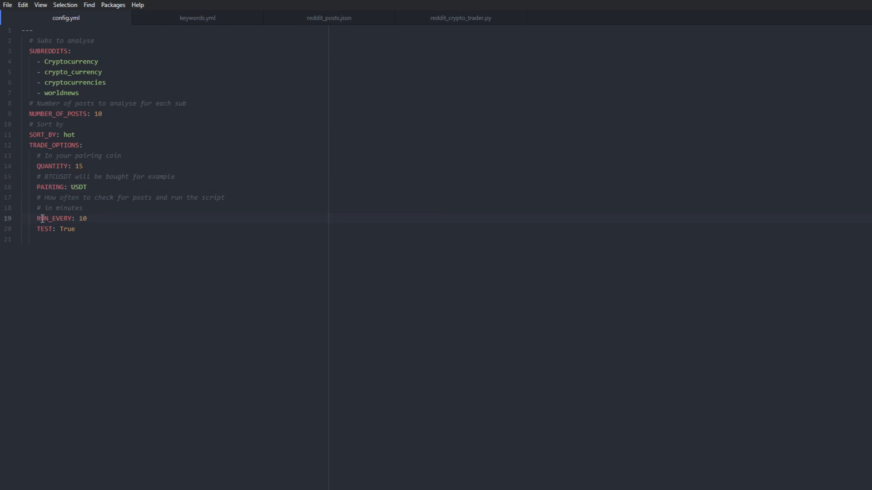
left_click(38, 228)
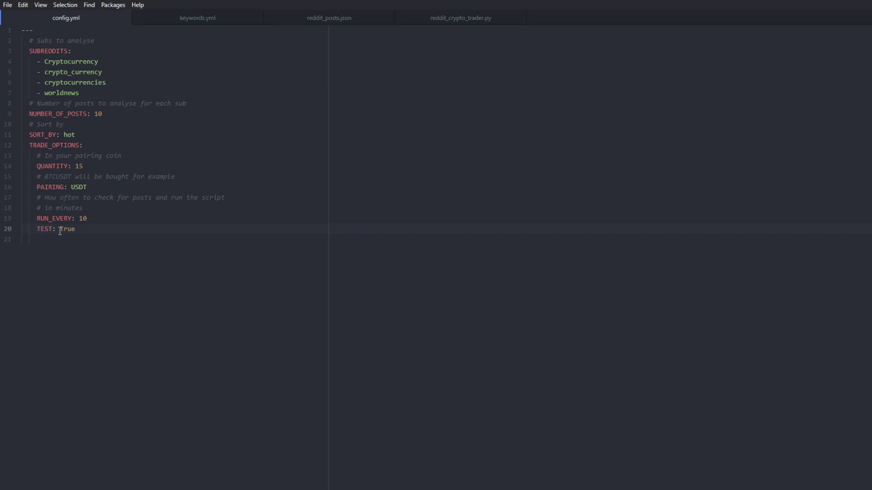
left_click(37, 228)
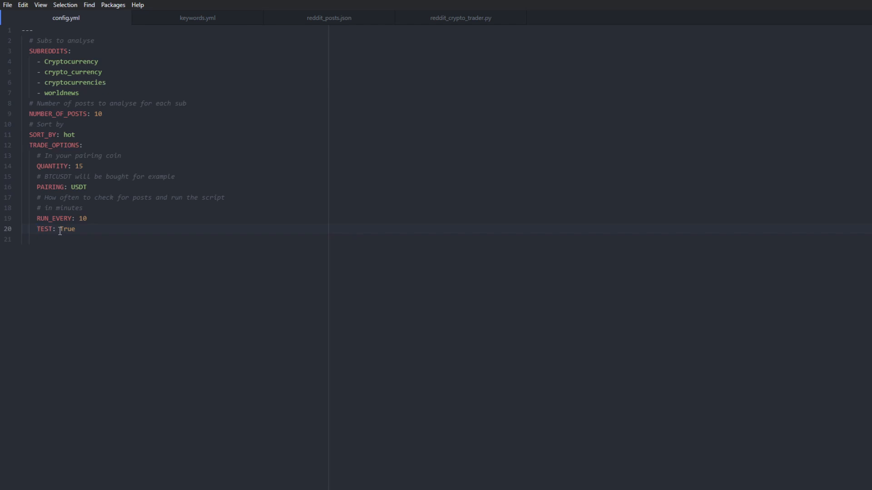
left_click(36, 229)
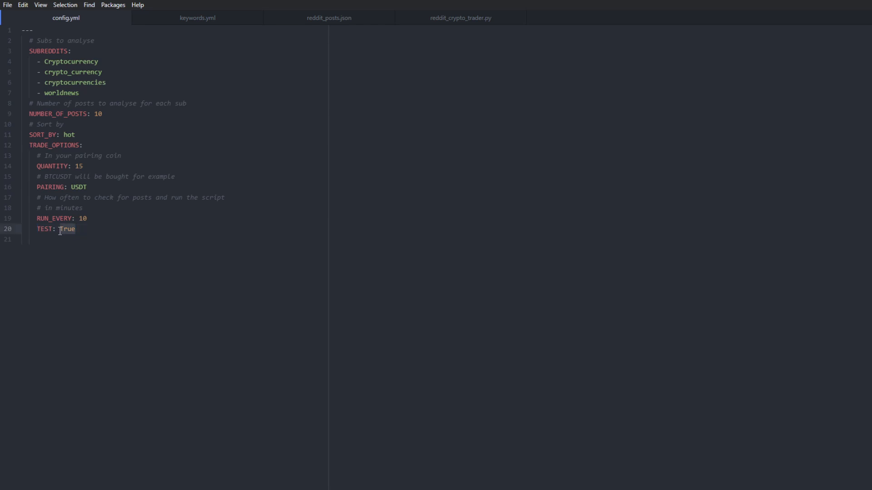
mouse_move(124, 152)
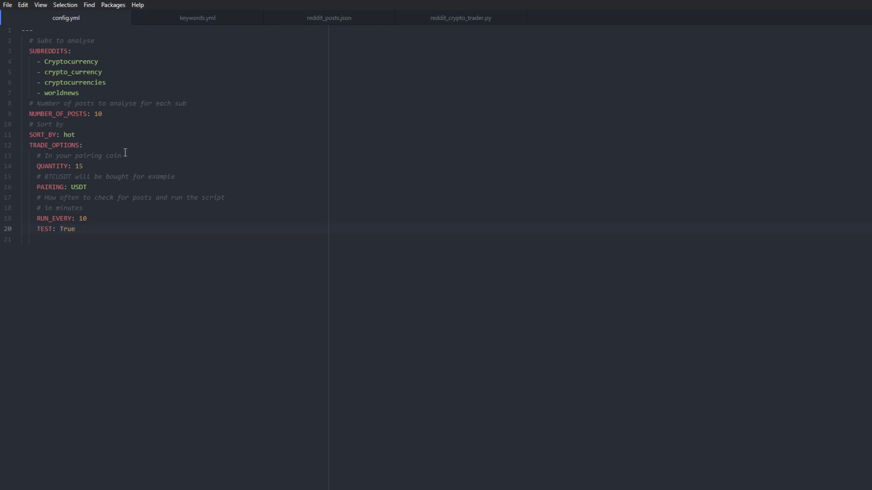
left_click(61, 228)
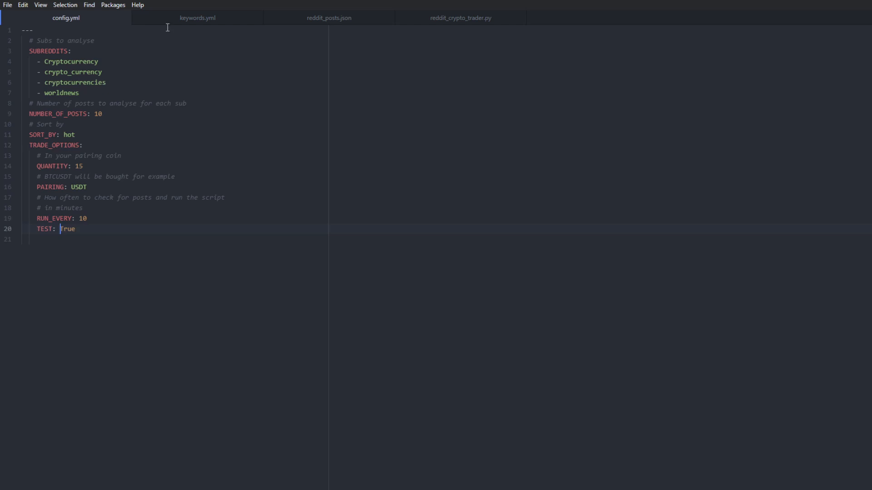
left_click(196, 17)
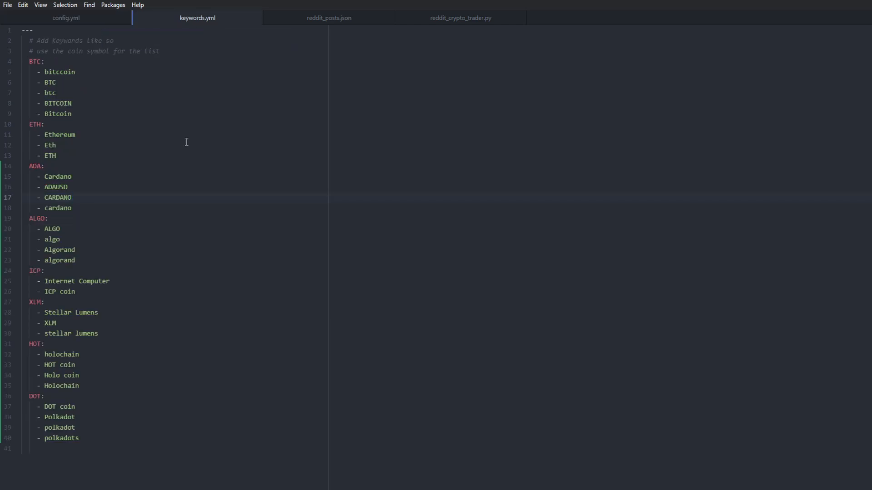
left_click(71, 197)
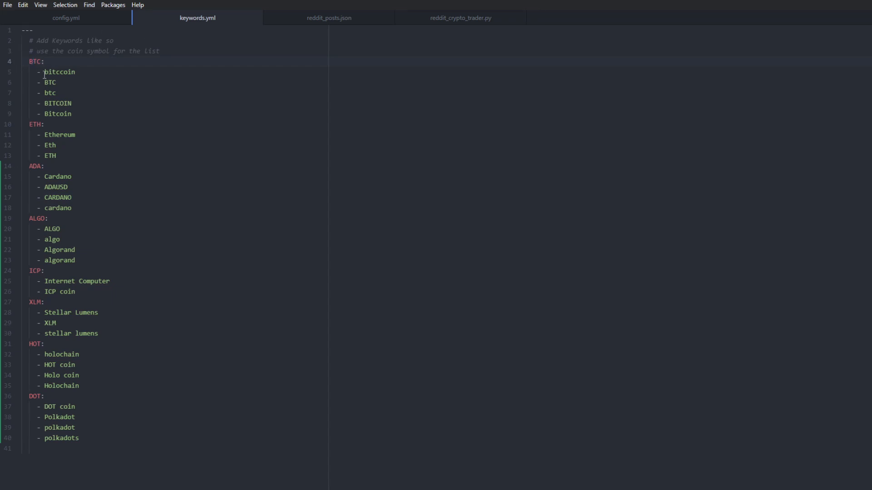
left_click(42, 72)
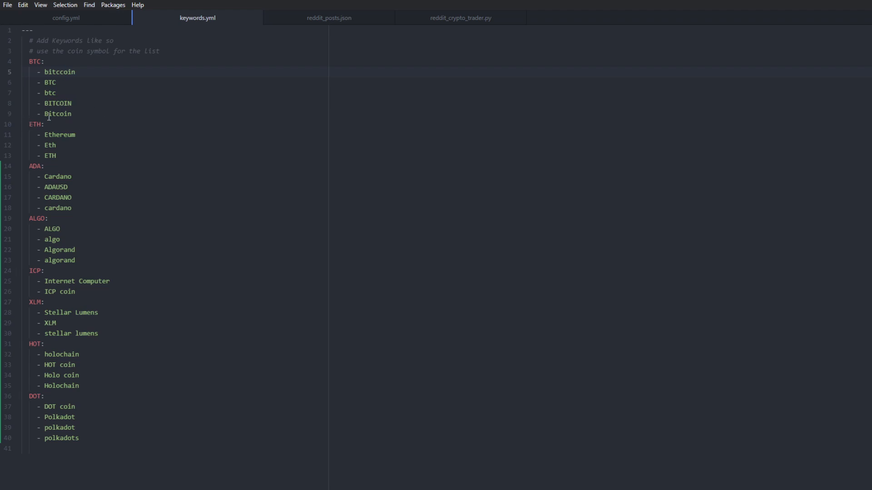
left_click(71, 113)
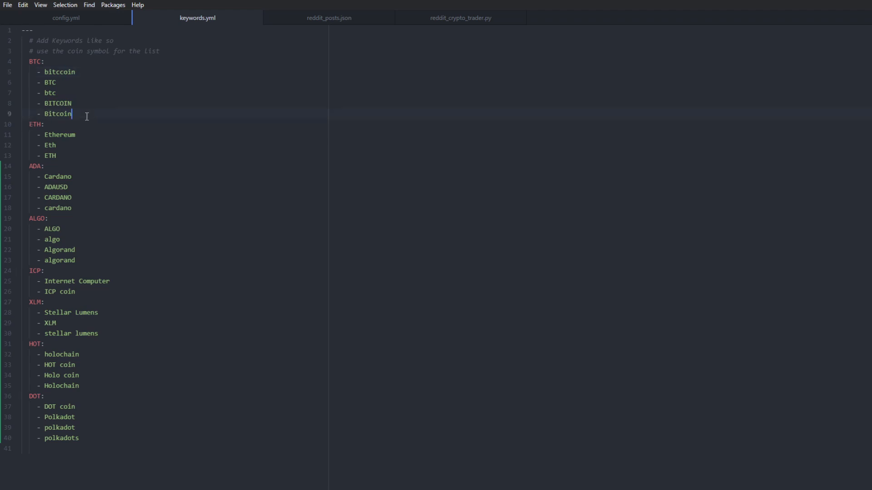
mouse_move(50, 172)
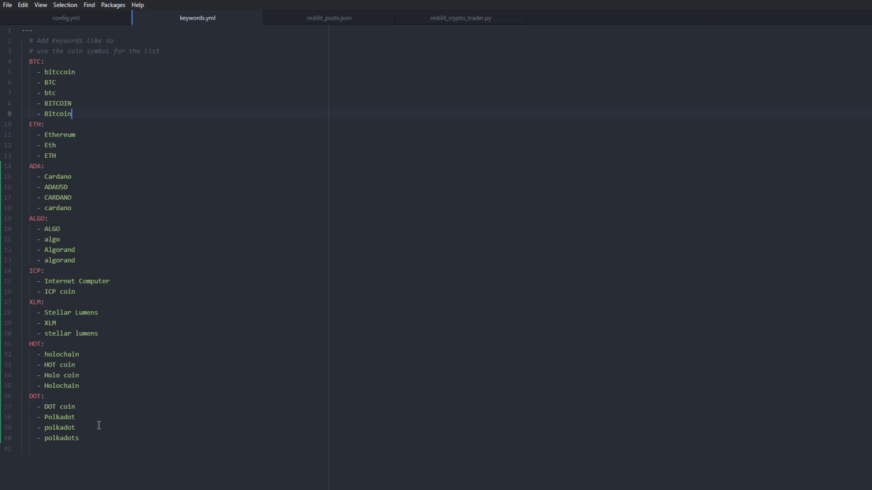
left_click(57, 323)
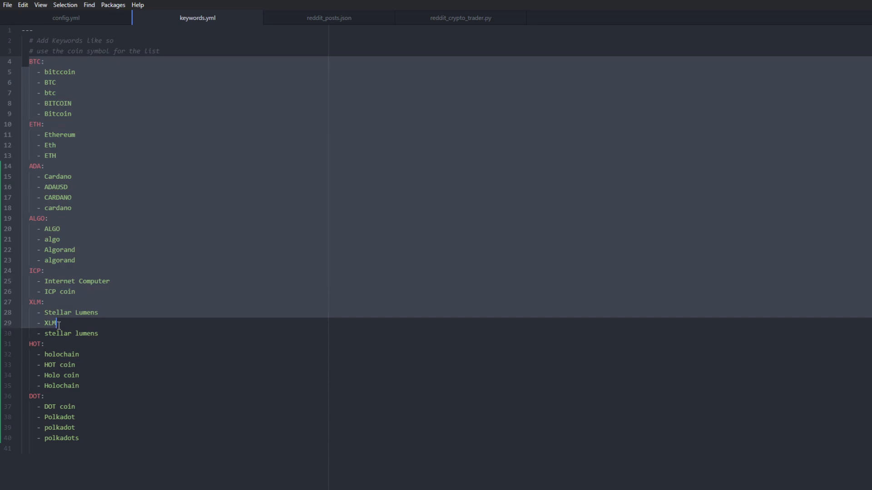
left_click(46, 437)
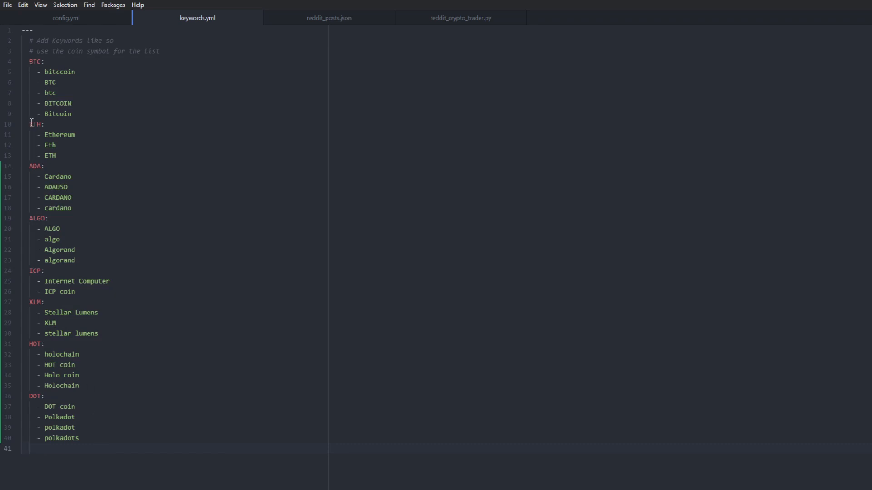
left_click_drag(47, 134, 56, 155)
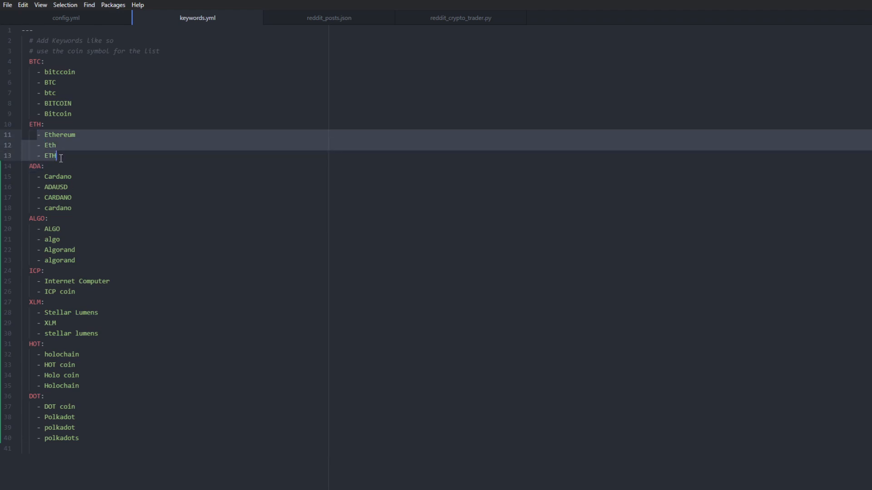
left_click(58, 156)
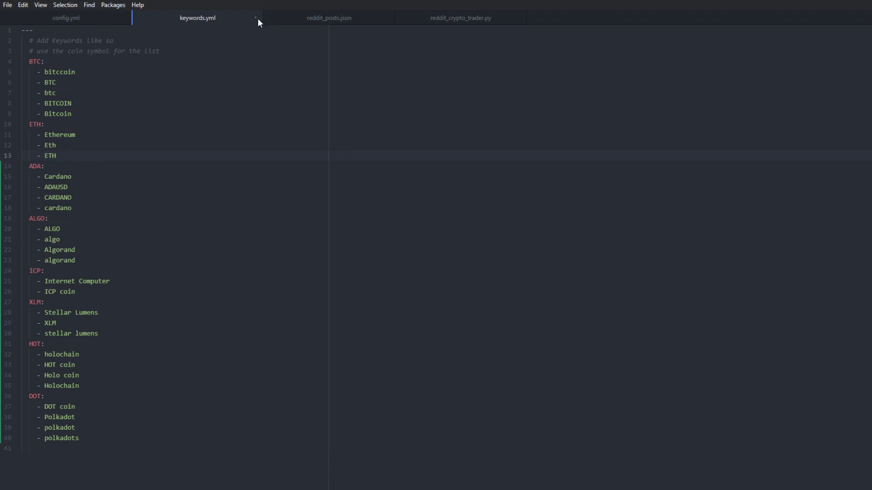
left_click(56, 156)
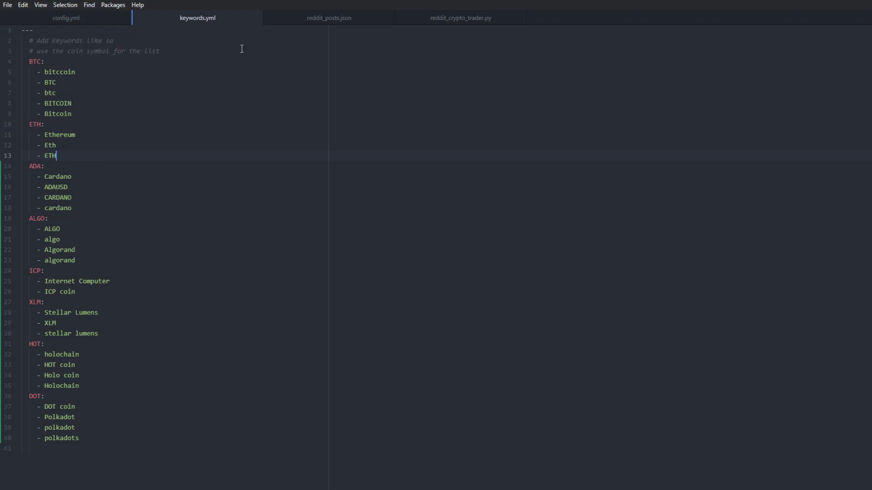
left_click(328, 17)
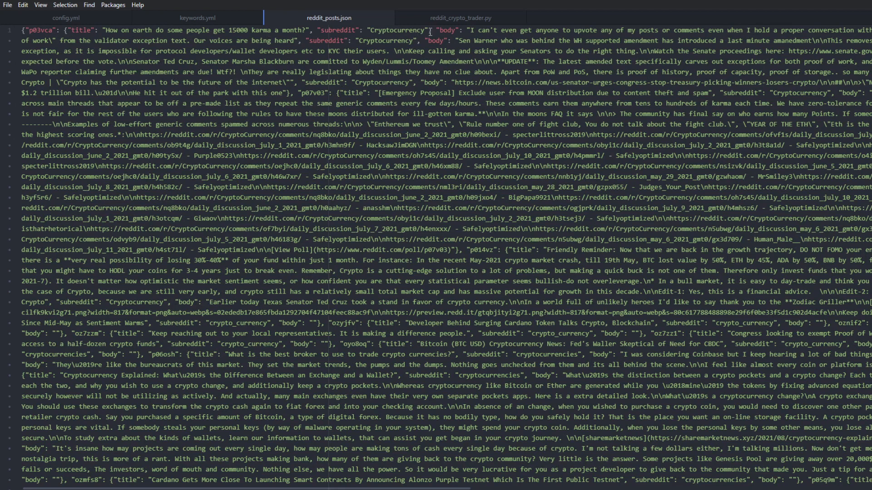
mouse_move(272, 12)
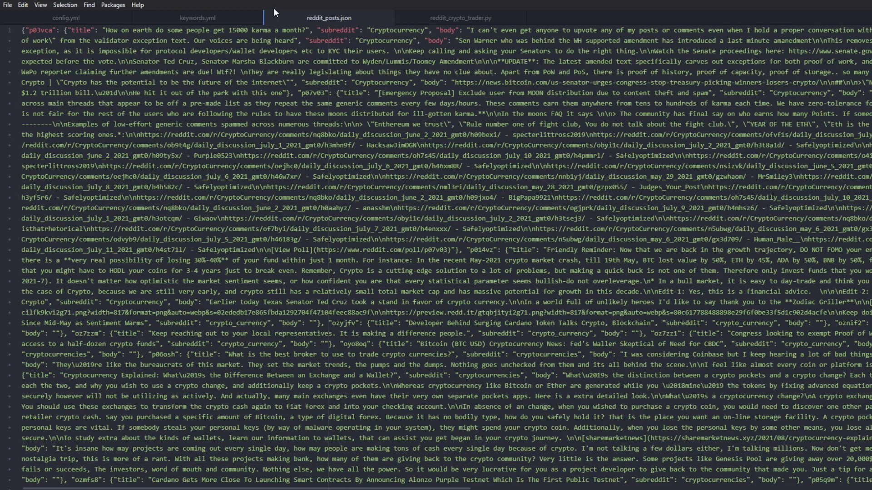
mouse_move(349, 70)
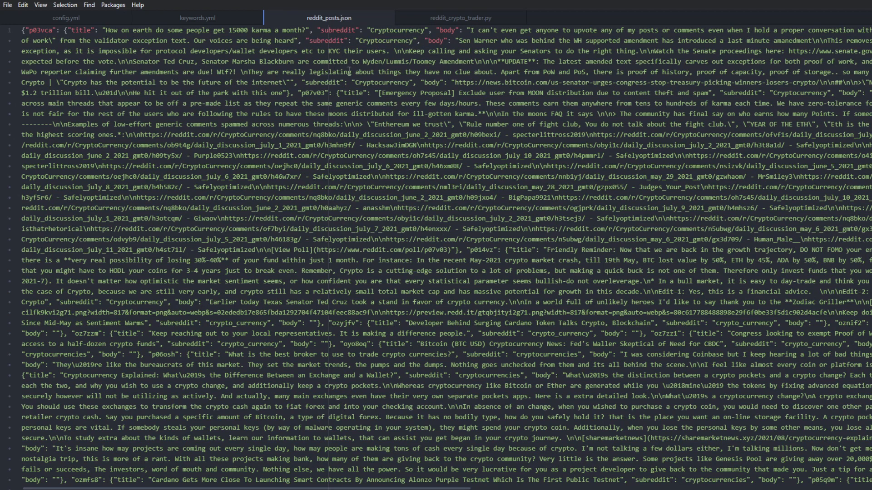
Step: Switch the editor to the reddit_crypto_trader.py script
left_click(460, 17)
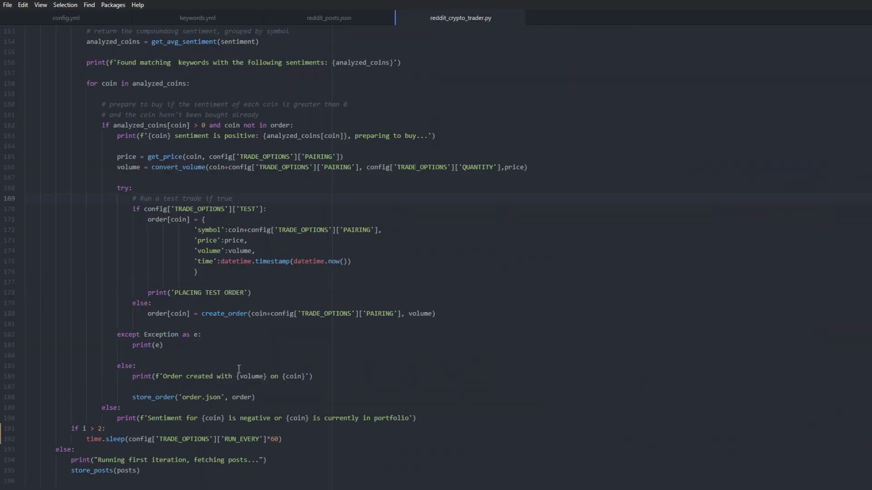
Step: Run reddit_crypto_trader.py and mark the PLACING TEST ORDER line in its output
left_click(151, 476)
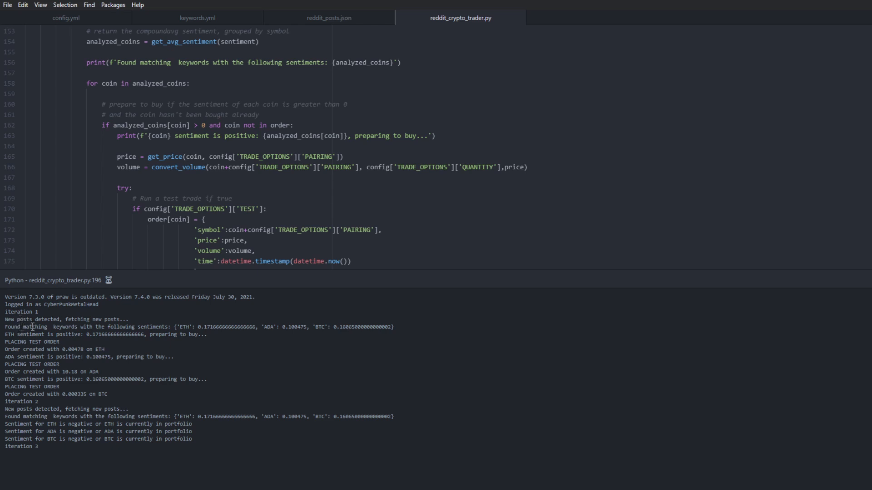
mouse_move(205, 327)
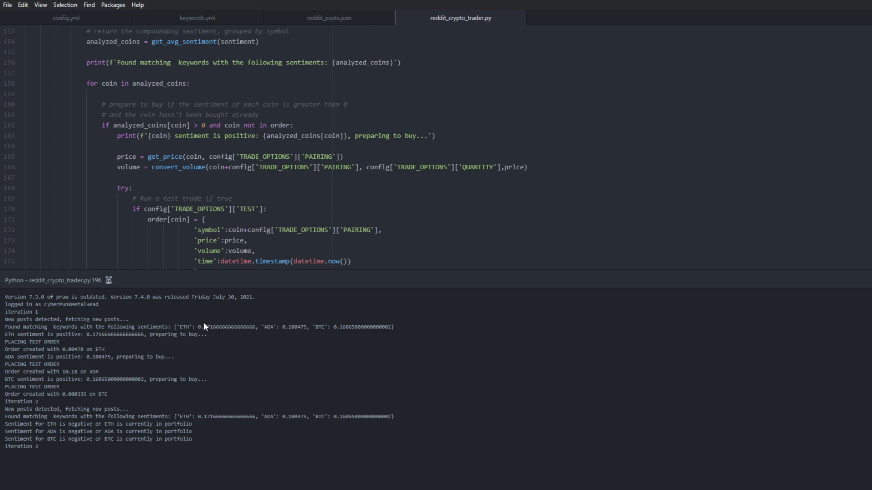
mouse_move(164, 314)
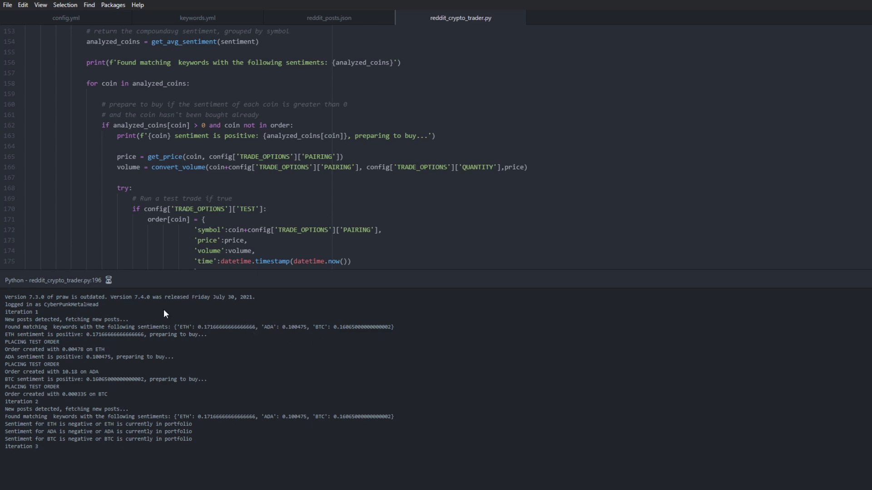
mouse_move(47, 343)
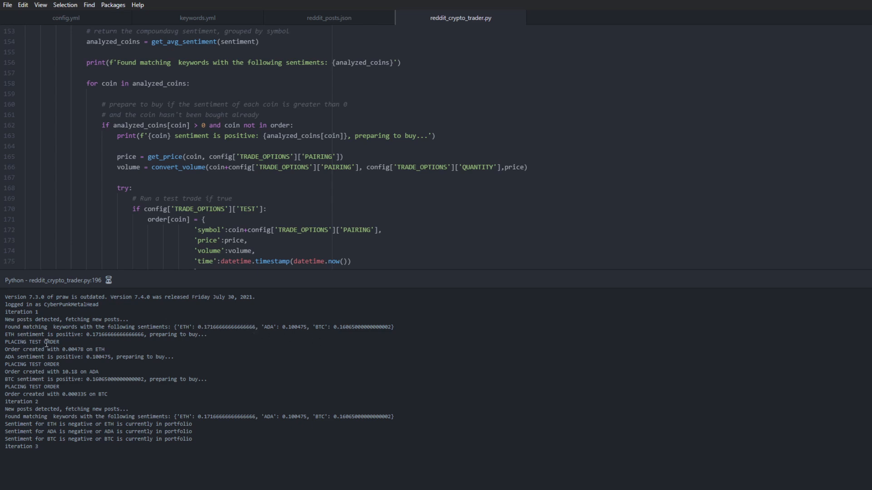
double_click(71, 350)
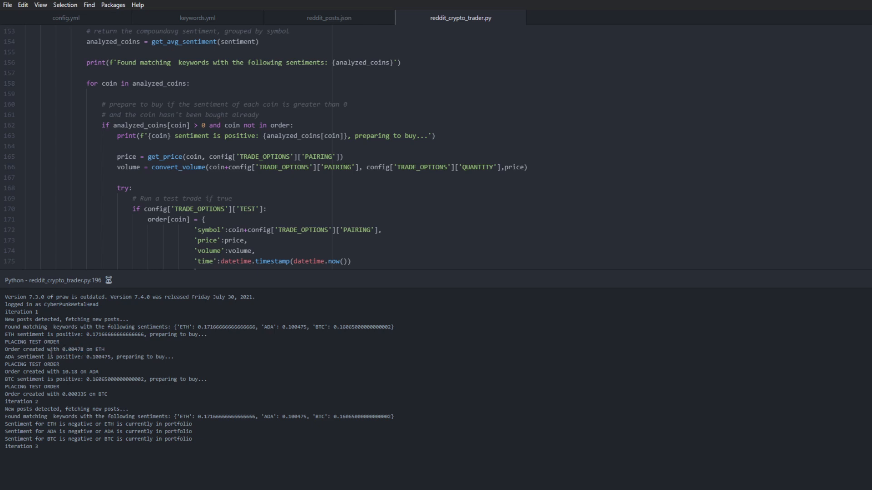
mouse_move(118, 355)
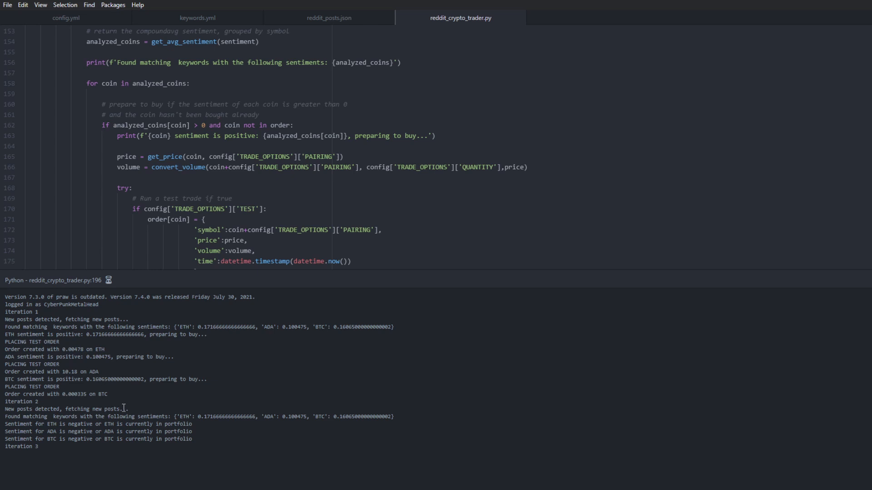
mouse_move(111, 425)
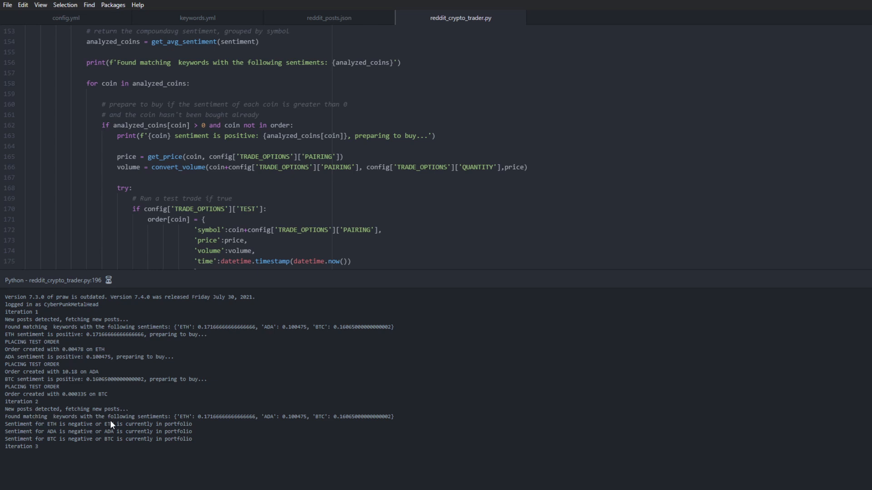